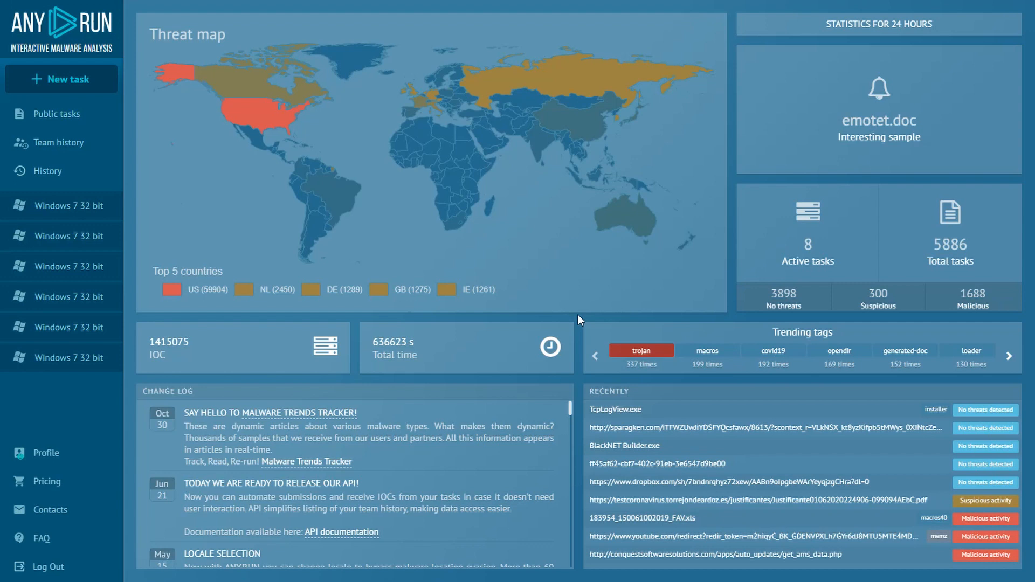
mouse_move(312, 309)
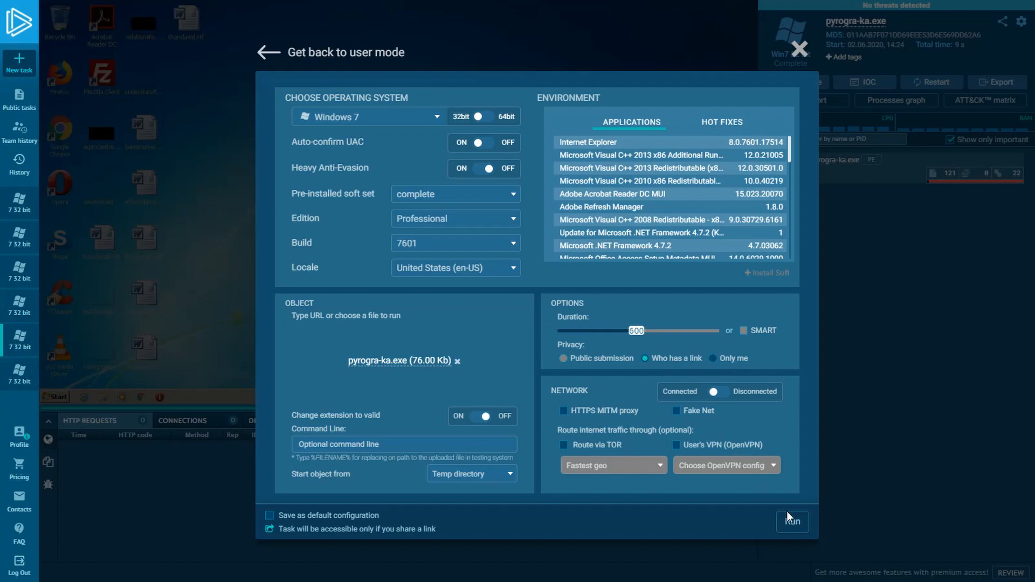
Step: Start the re-run of pyrogra-ka.exe on Windows 7 32-bit with the existing settings
left_click(793, 522)
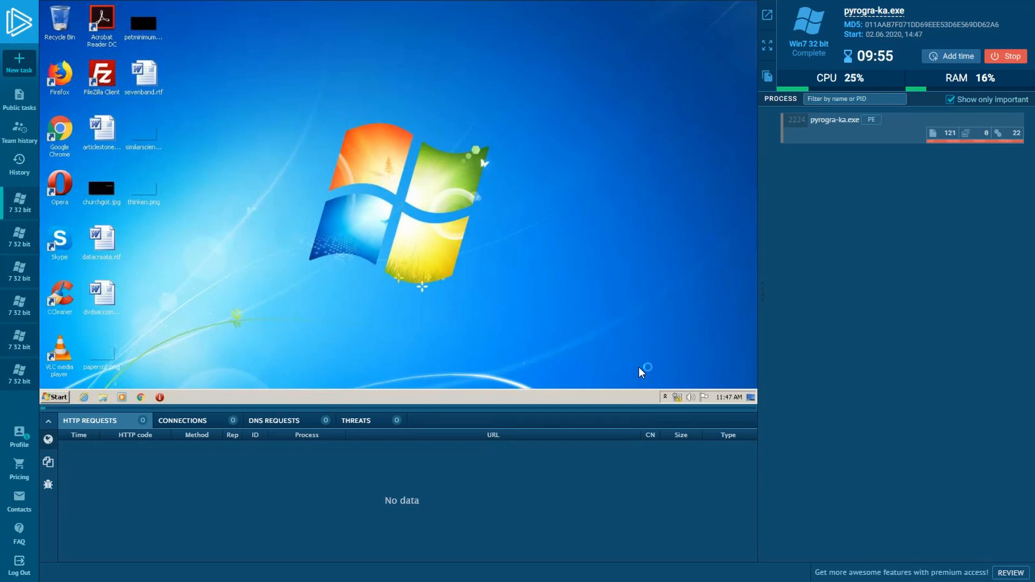
mouse_move(399, 206)
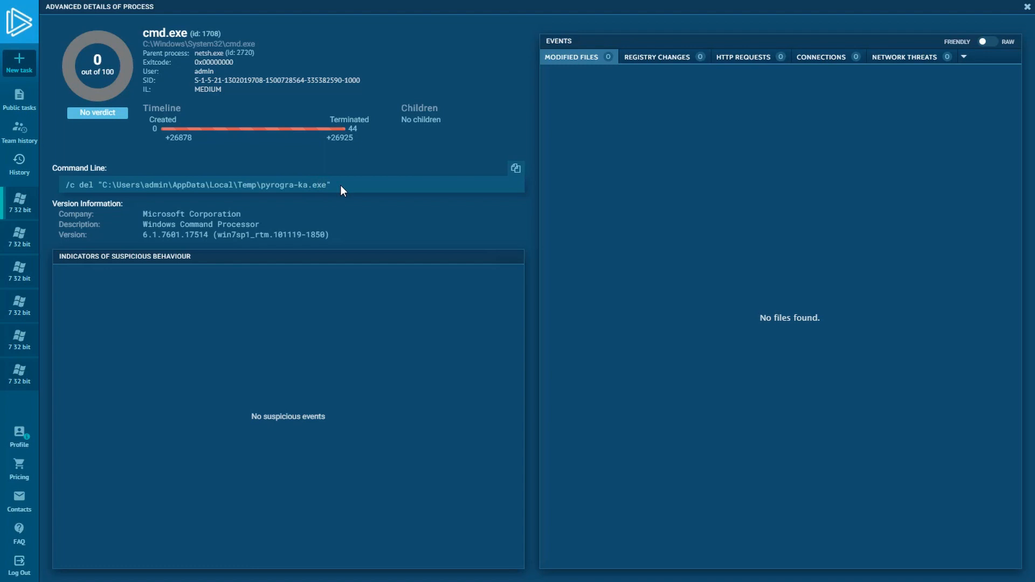
Step: Close cmd.exe's full report and dismiss its process details panel
left_click(1024, 6)
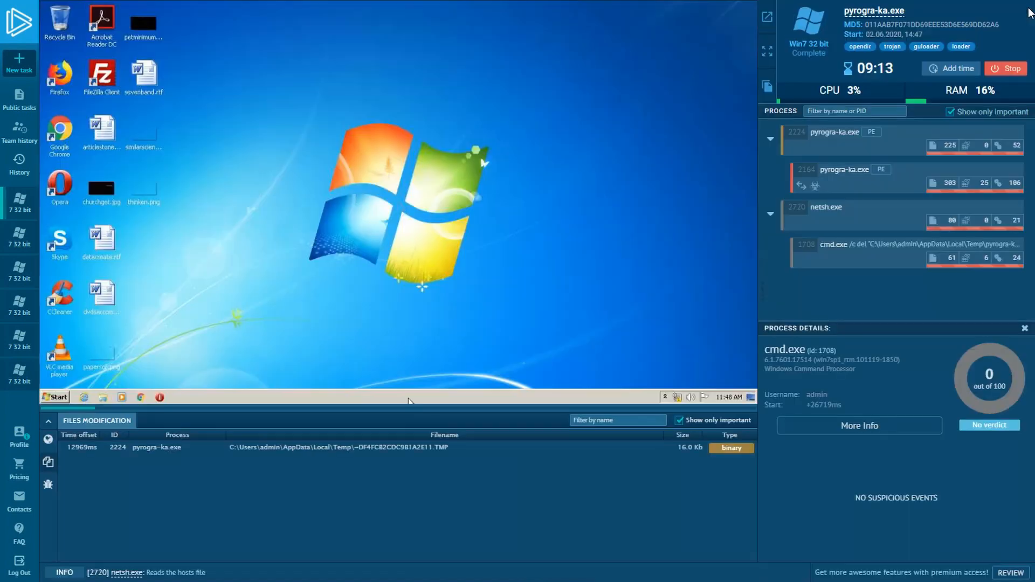
left_click(1024, 328)
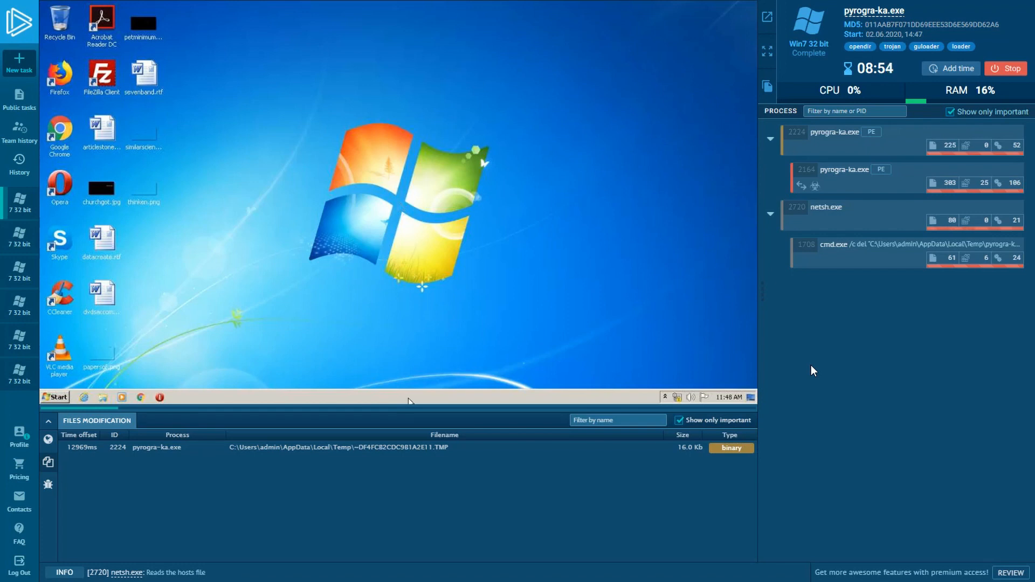
Step: Inspect explorer.exe, then select netsh.exe and bring up its 100/100 Formbook full report
left_click(48, 438)
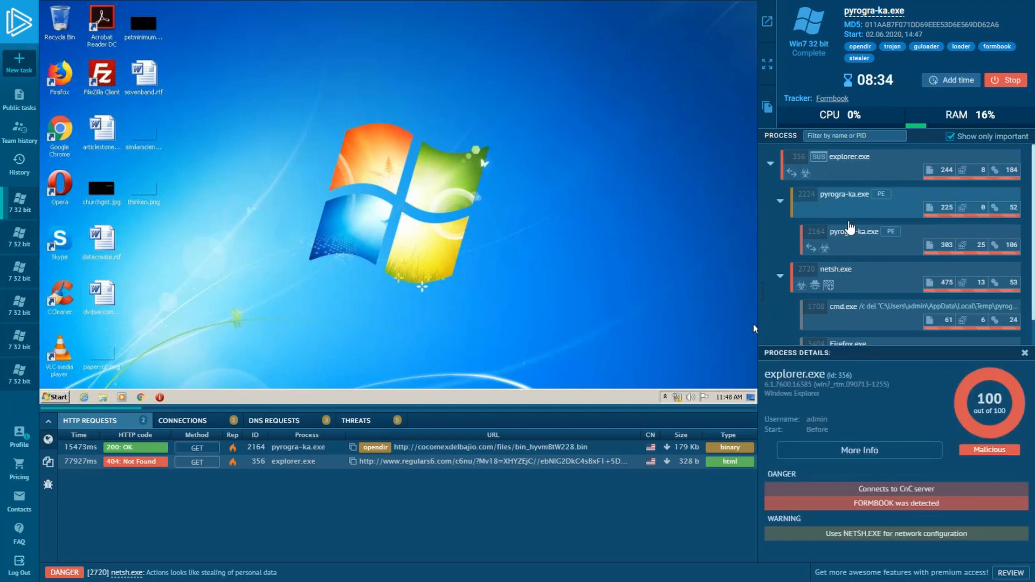
left_click(895, 503)
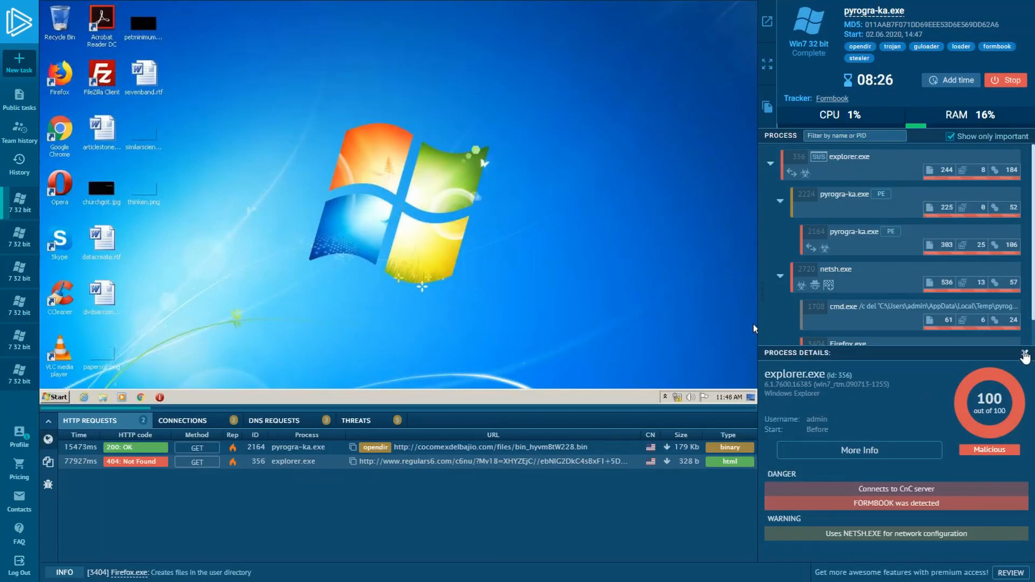
left_click(836, 269)
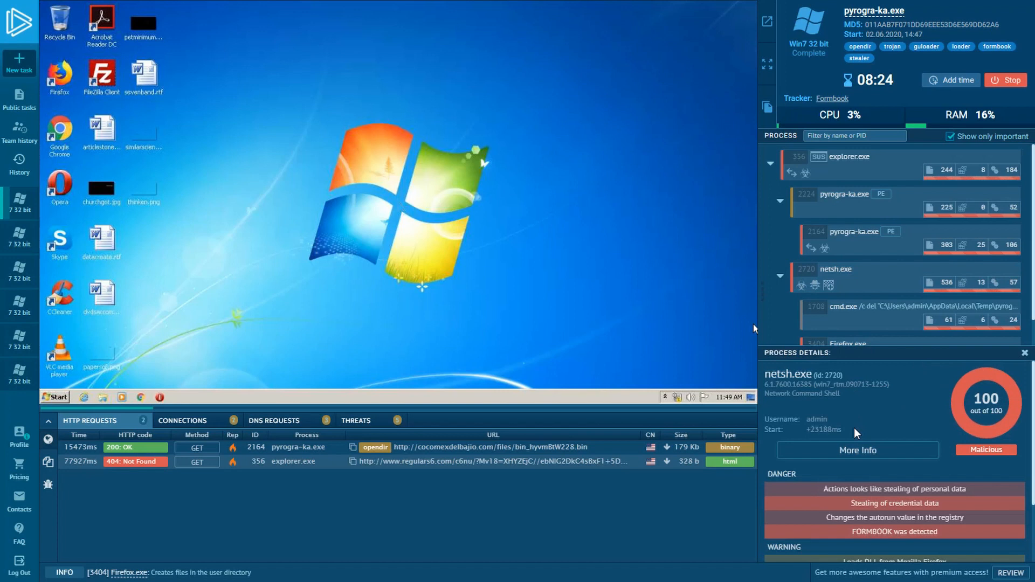
left_click(857, 450)
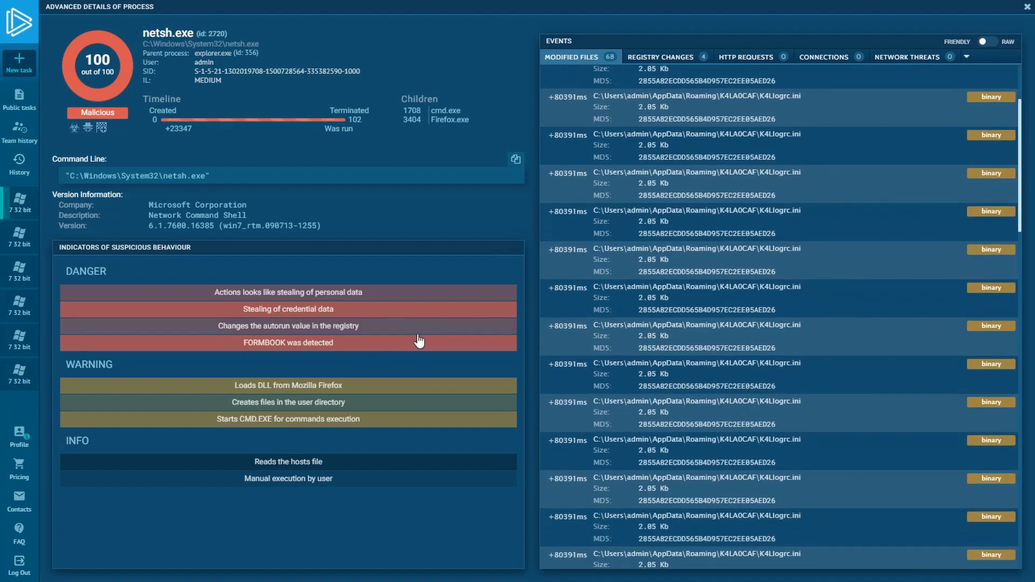
Step: Review the FORMBOOK detection evidence for netsh.exe, then leave its full report
left_click(288, 343)
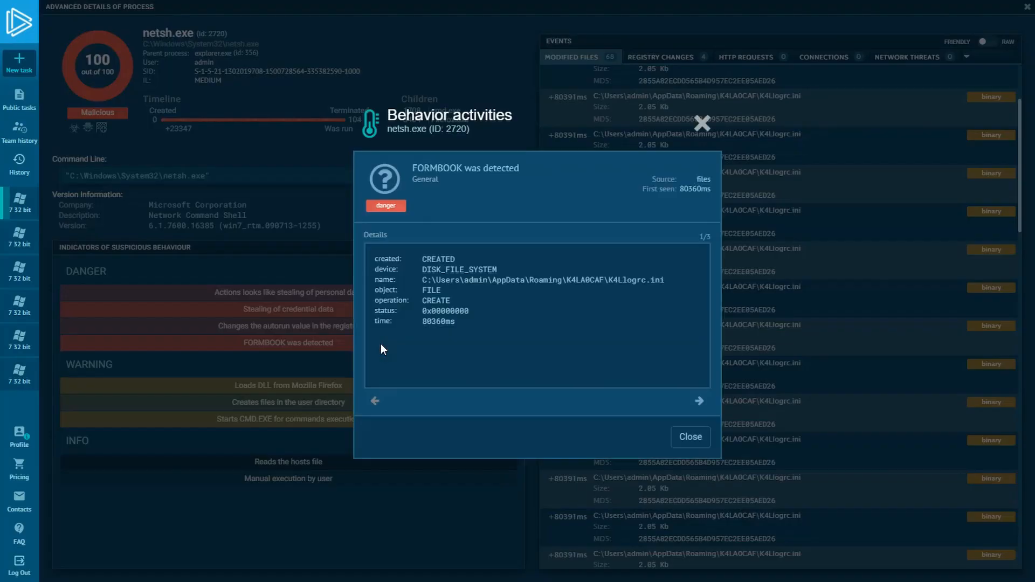
left_click(690, 437)
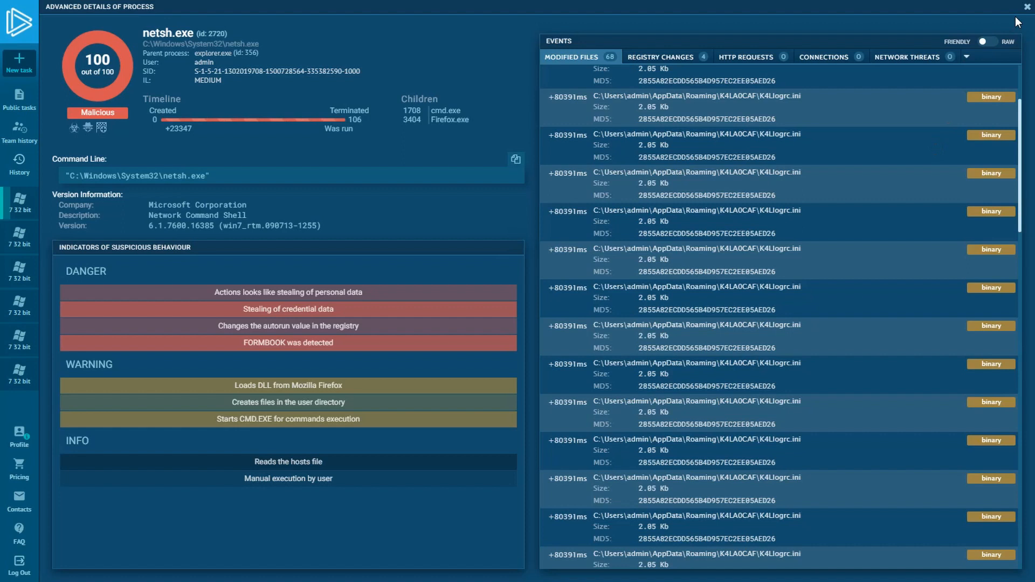
left_click(1025, 5)
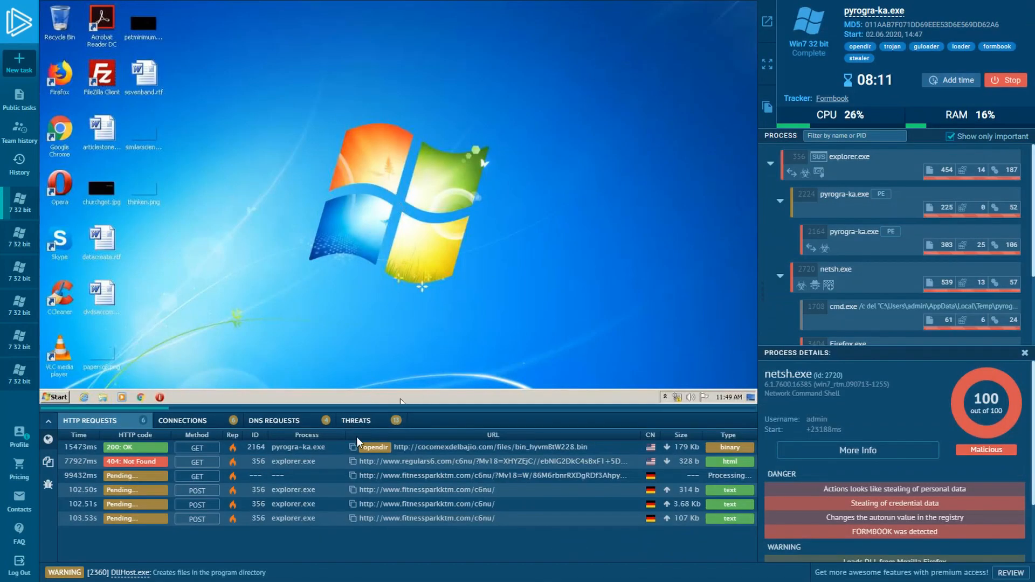
mouse_move(384, 449)
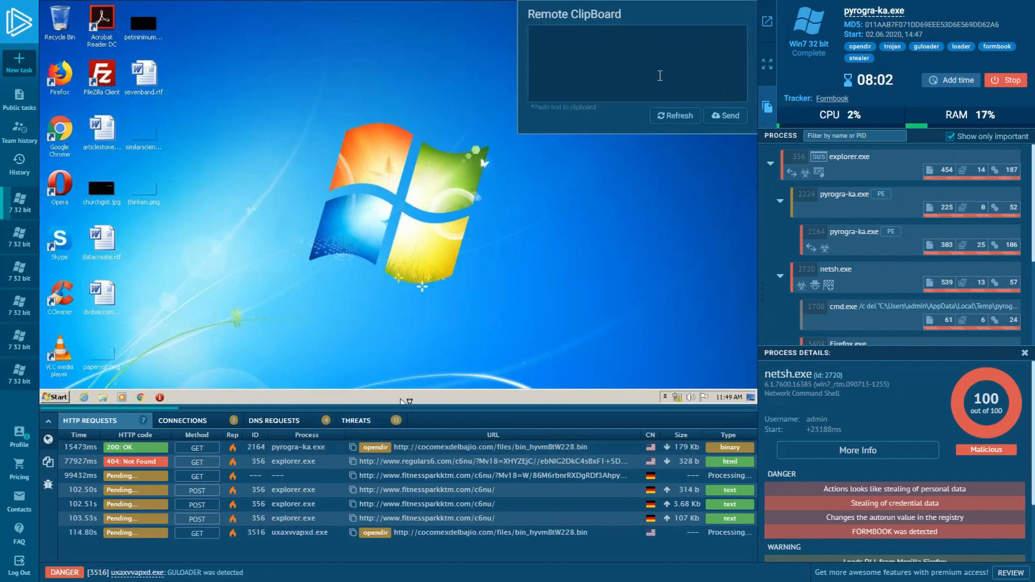
Step: Send the cocomexdelbajio.com bin_hyvmBtW228.bin link to the VM clipboard and launch Firefox
type("http://cocomexdelbajio.com/files/bin_hyvmBtW228.bin")
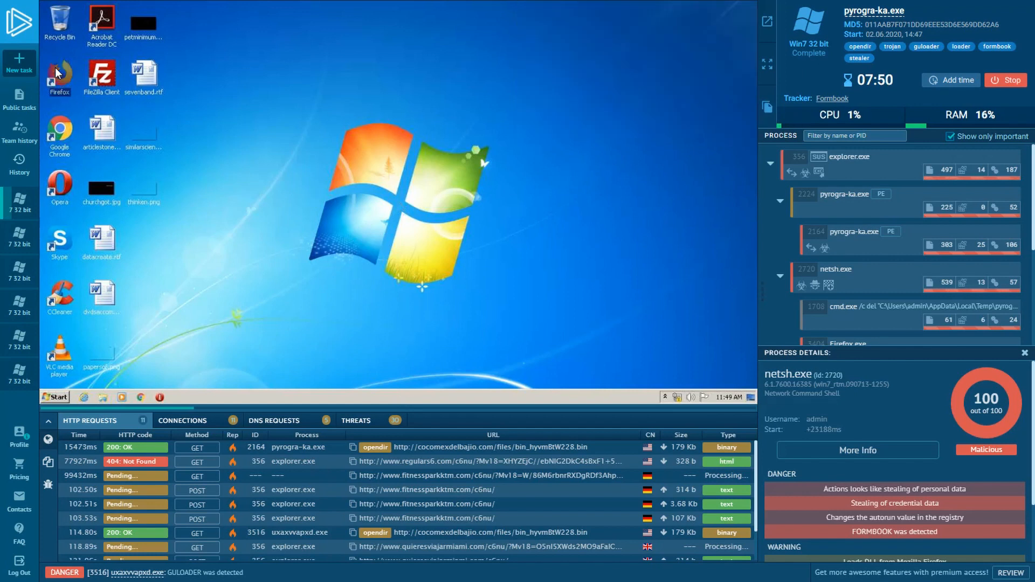
mouse_move(57, 73)
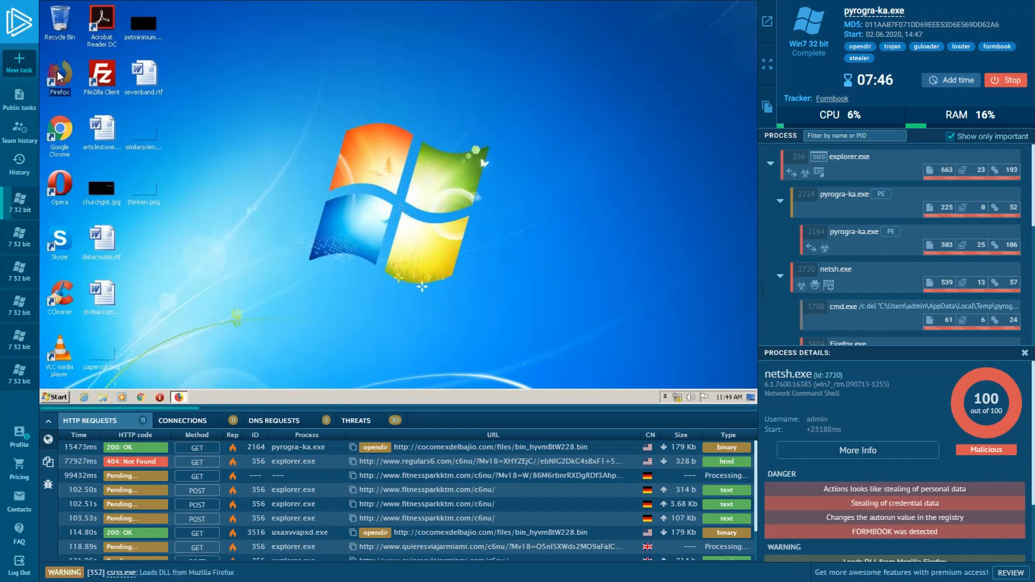
double_click(59, 74)
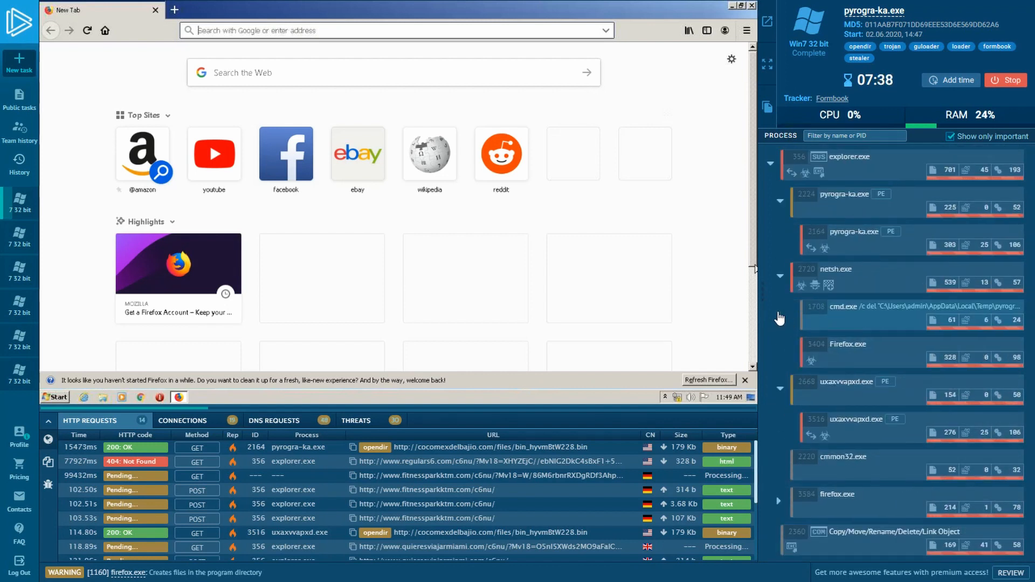
mouse_move(248, 47)
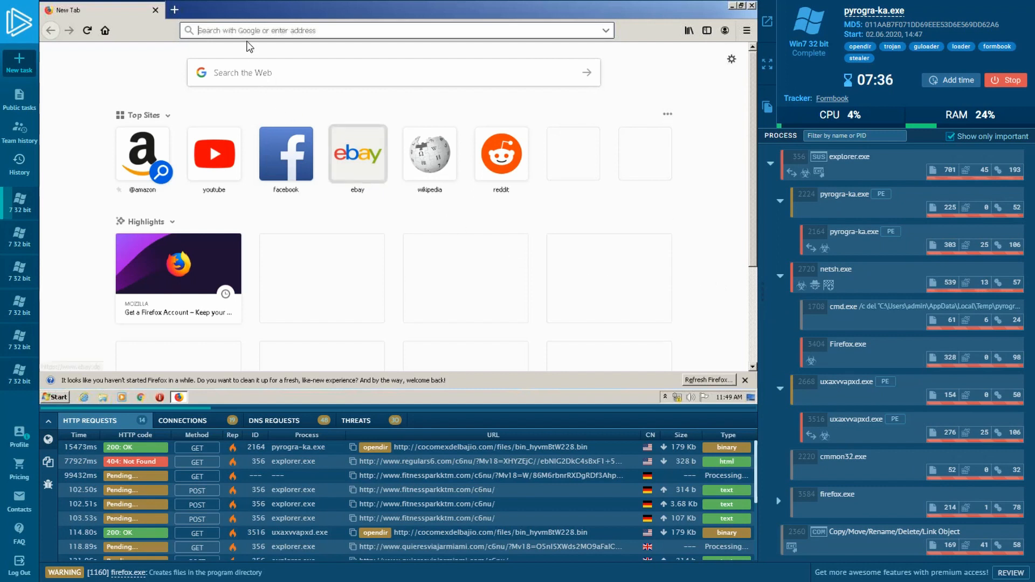
type("http://cocomexdelbajio.com/files/")
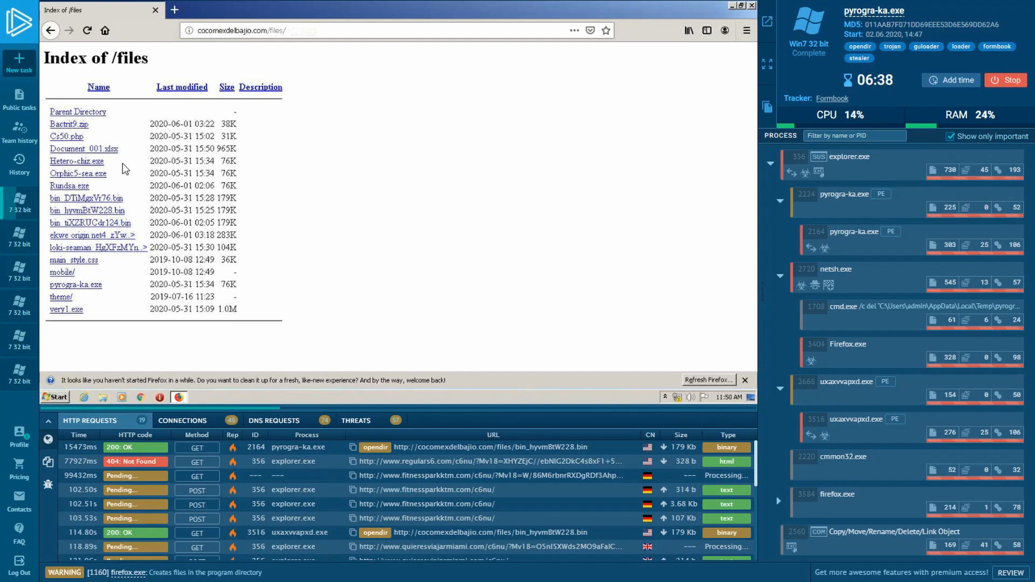
mouse_move(120, 208)
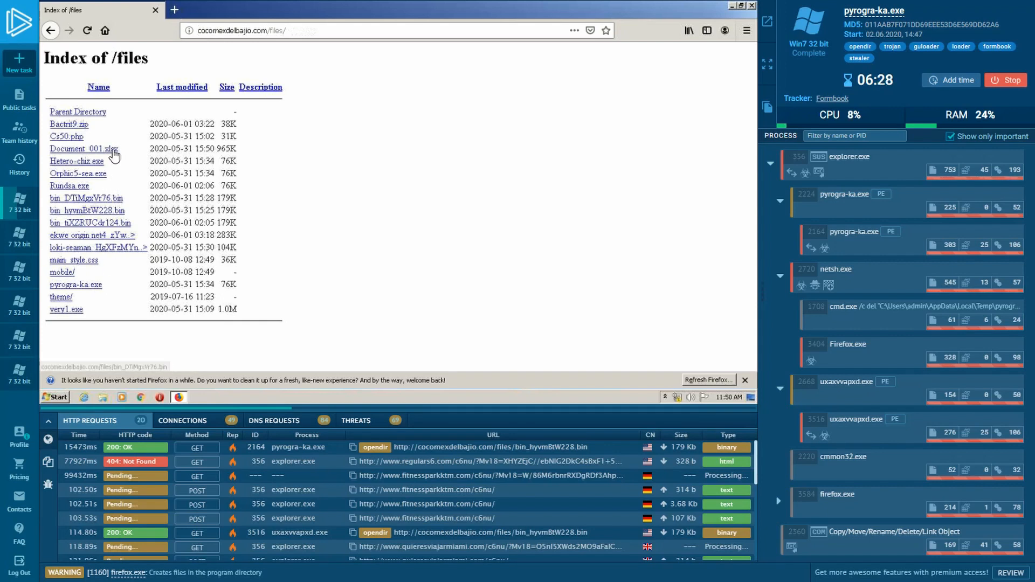
Step: Download Document_001.xlsx and open it with Excel despite Firefox's malware warning
left_click(84, 149)
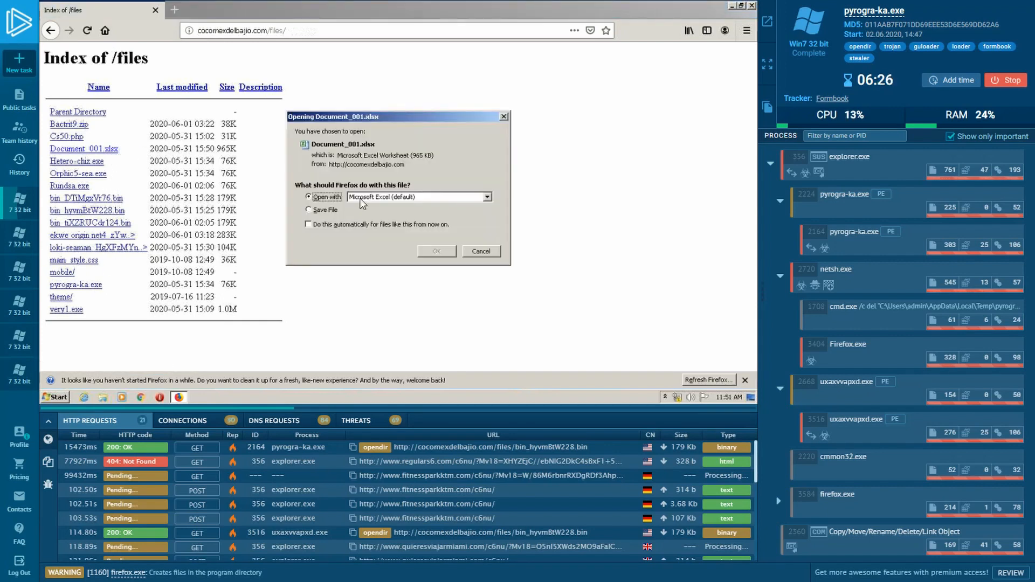
left_click(437, 252)
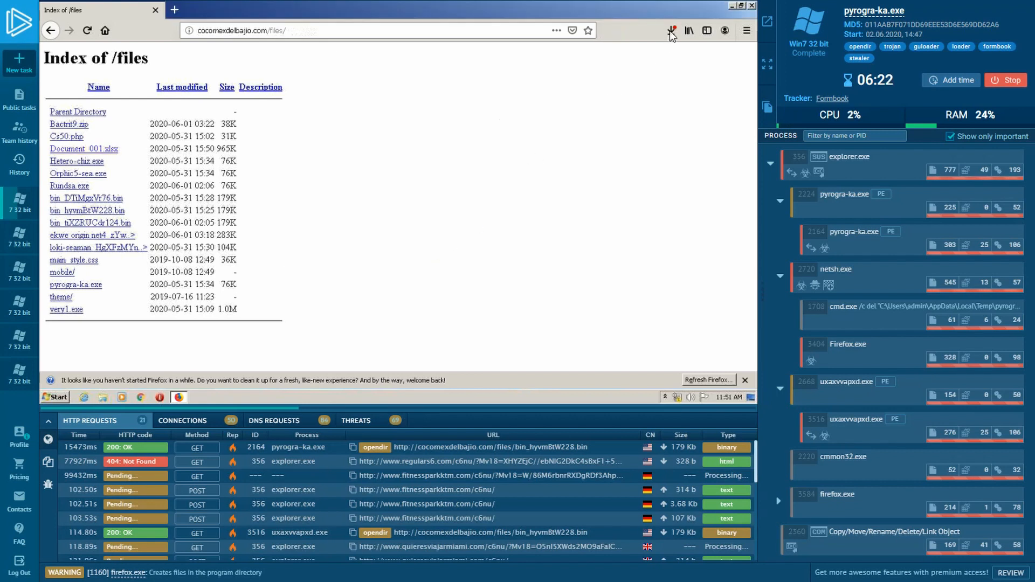
left_click(670, 29)
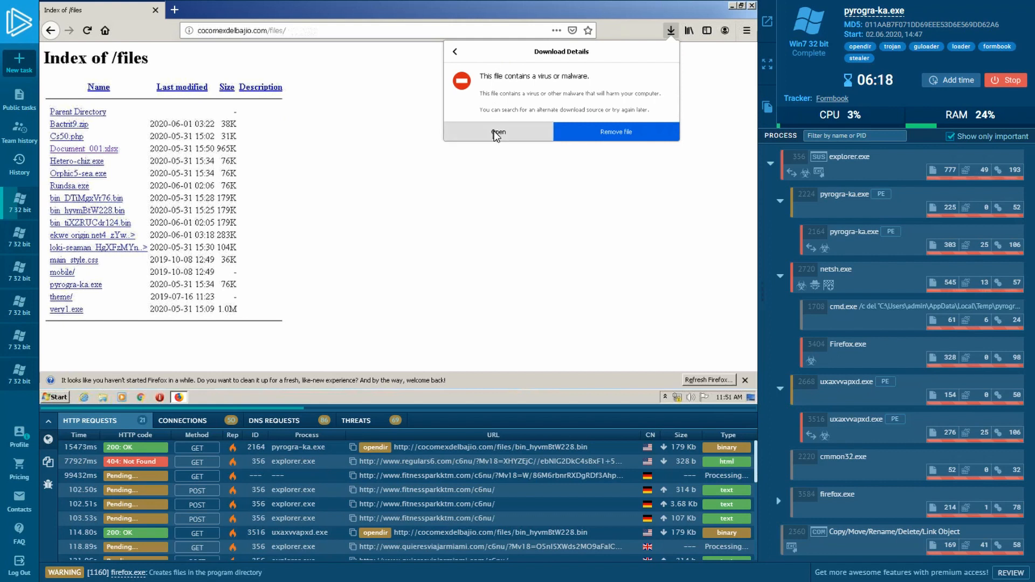
left_click(498, 132)
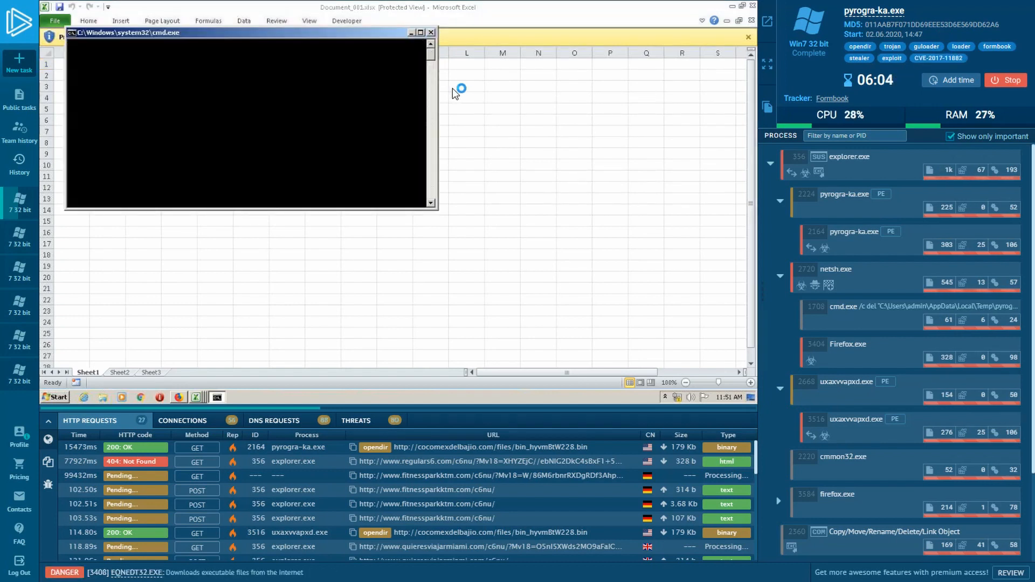
Step: Enable editing to take Document_001.xlsx out of Protected View
left_click(432, 33)
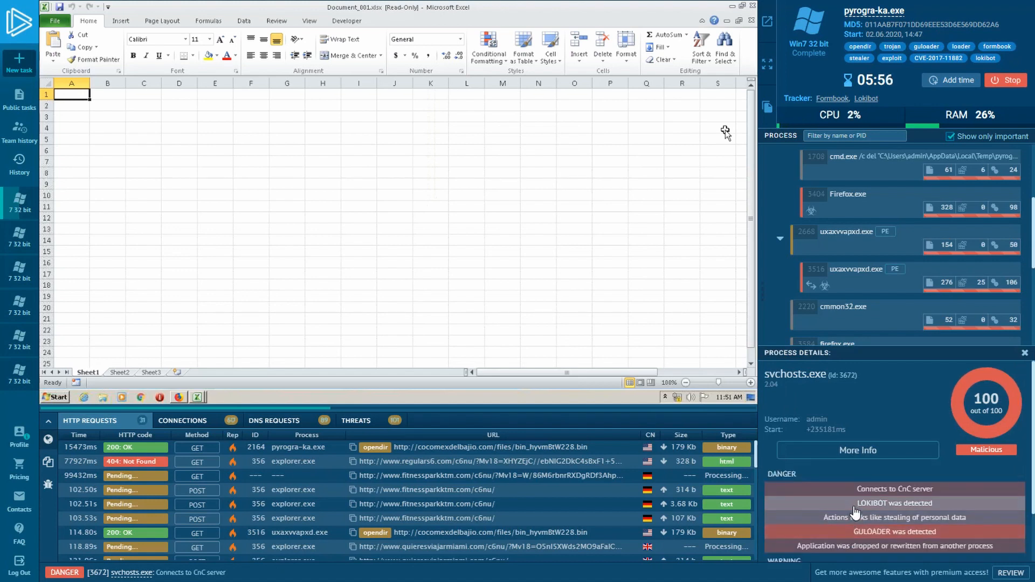
Step: Review the LOKIBOT detection records for svchosts.exe through the fourth record, then close them
left_click(895, 503)
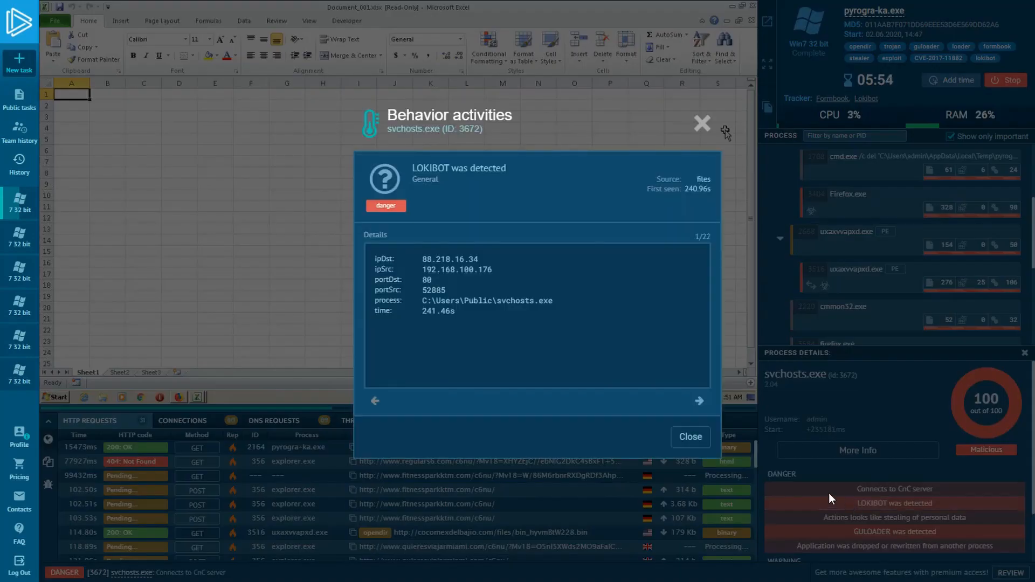
left_click(699, 401)
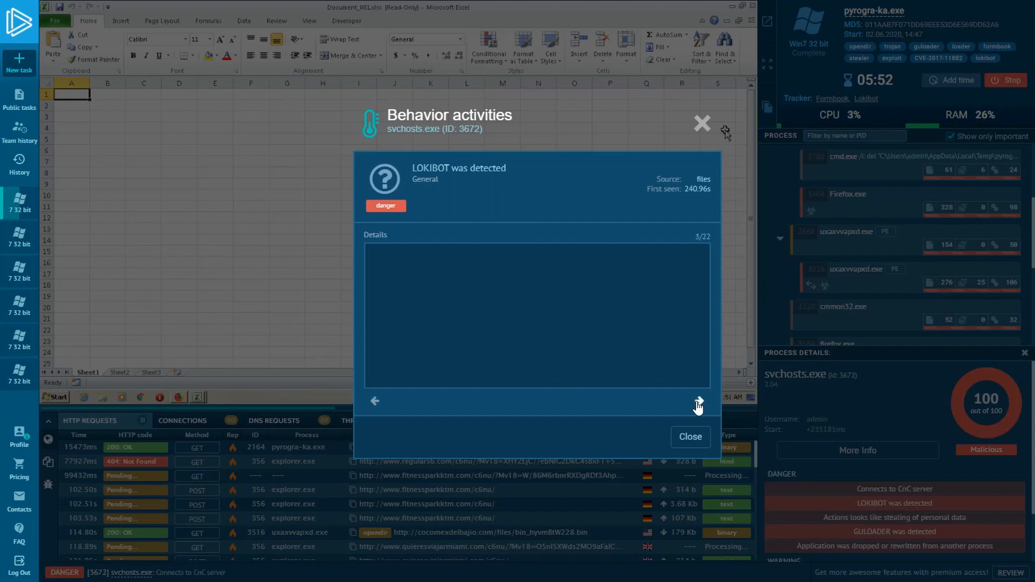
left_click(698, 402)
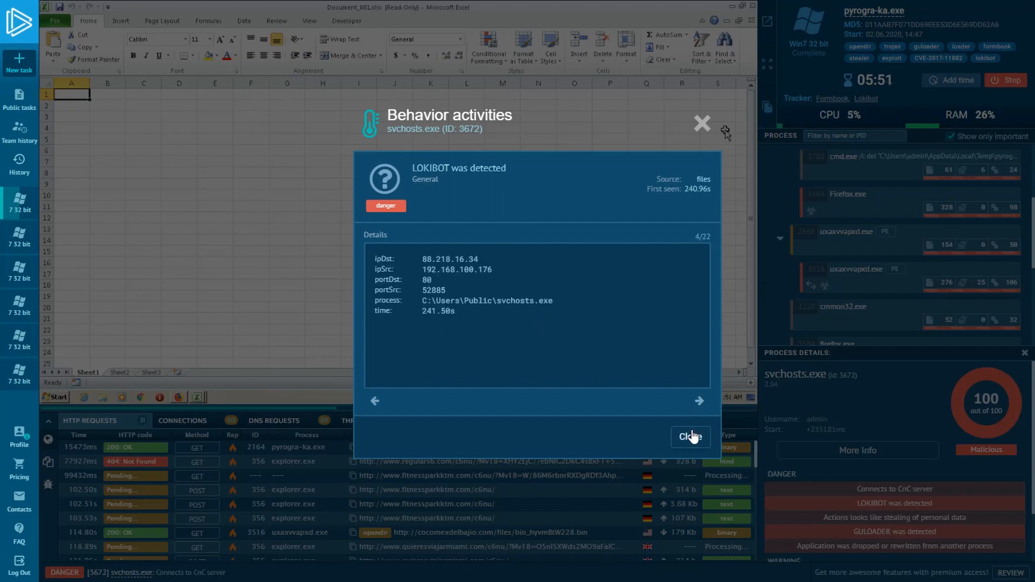
left_click(690, 437)
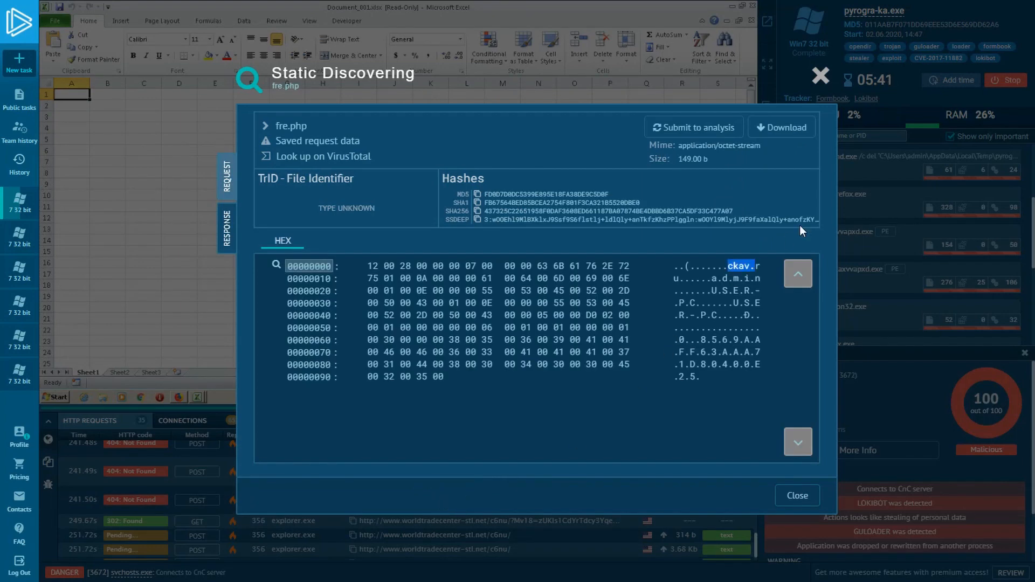
Step: Close the fre.php static view, the Excel workbook and the Firefox window
left_click(798, 496)
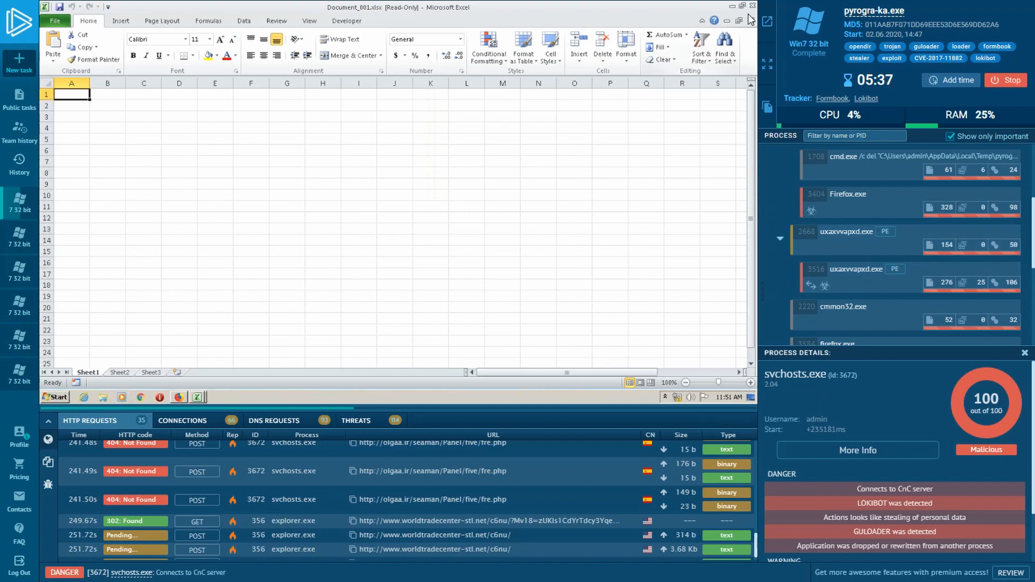
left_click(751, 6)
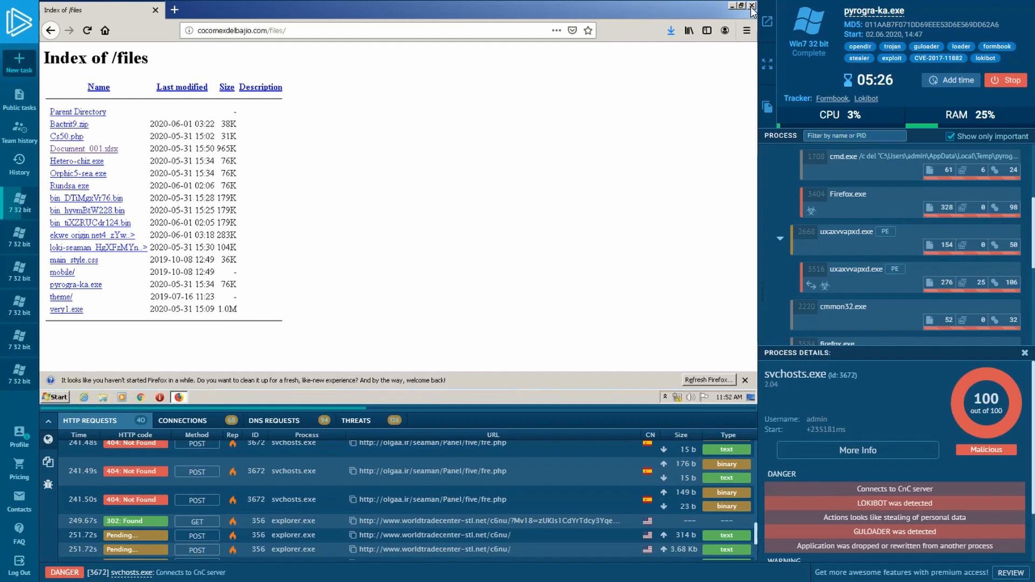
left_click(748, 6)
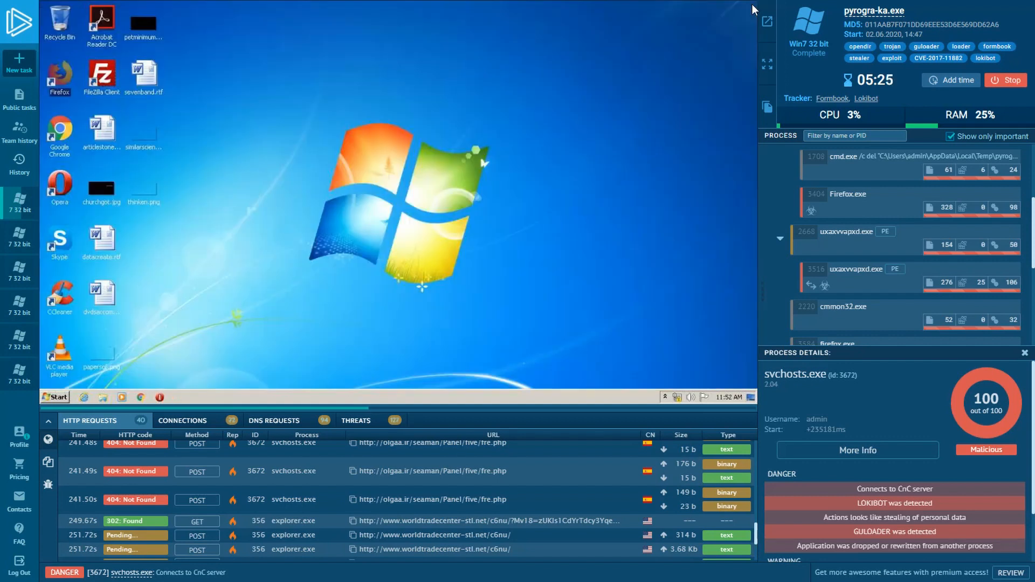